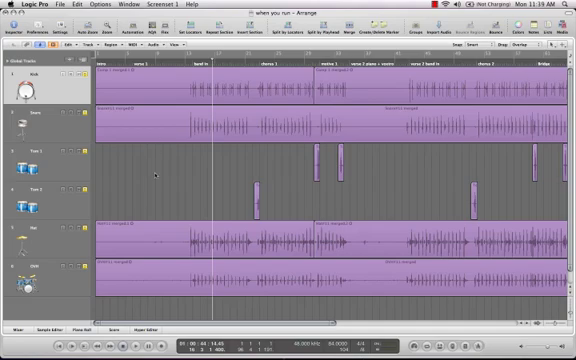
mouse_move(237, 168)
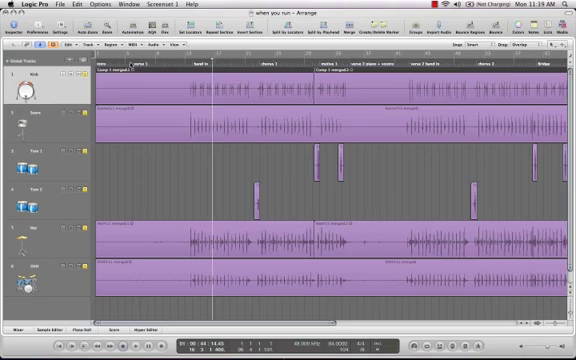
Step: Select all 205 kick notes in the Piano Roll for a shared quantize edit
left_click(102, 47)
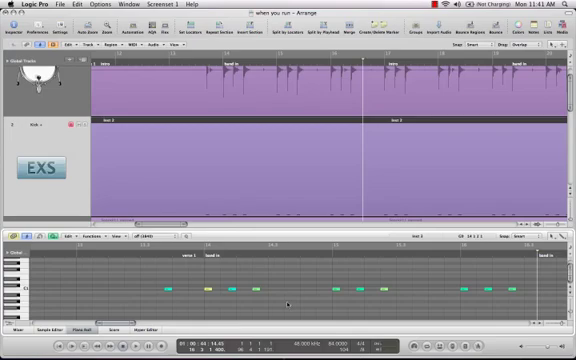
key("cmd+a")
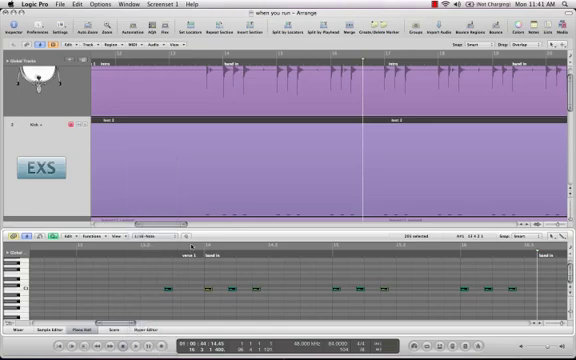
mouse_move(187, 237)
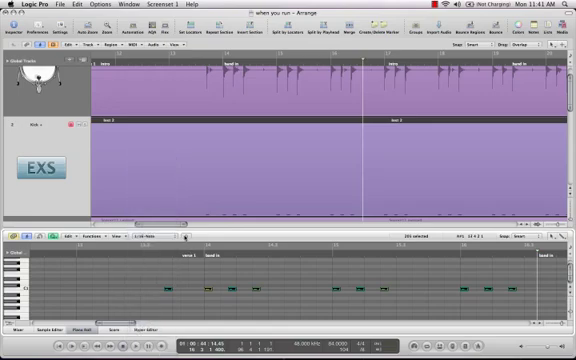